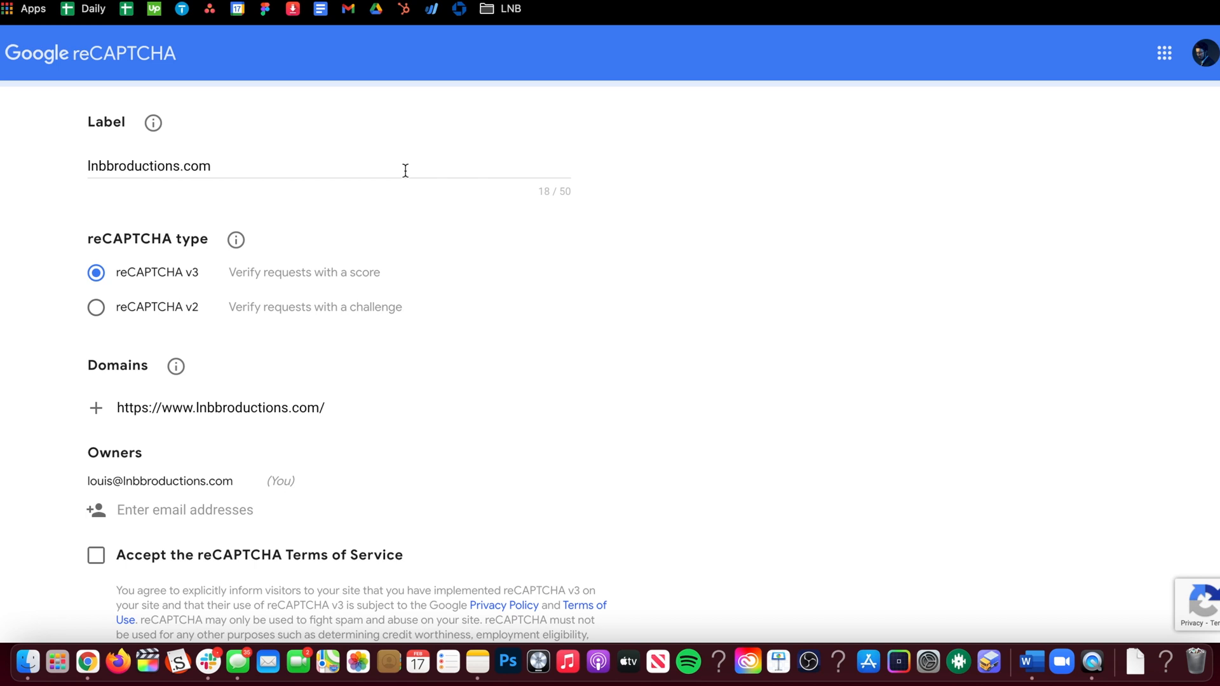
Label the site lnbbroductions.com as reCAPTCHA v3, accept the Terms of Service and submit.
{"action": "double_click", "coordinate": [136, 165]}
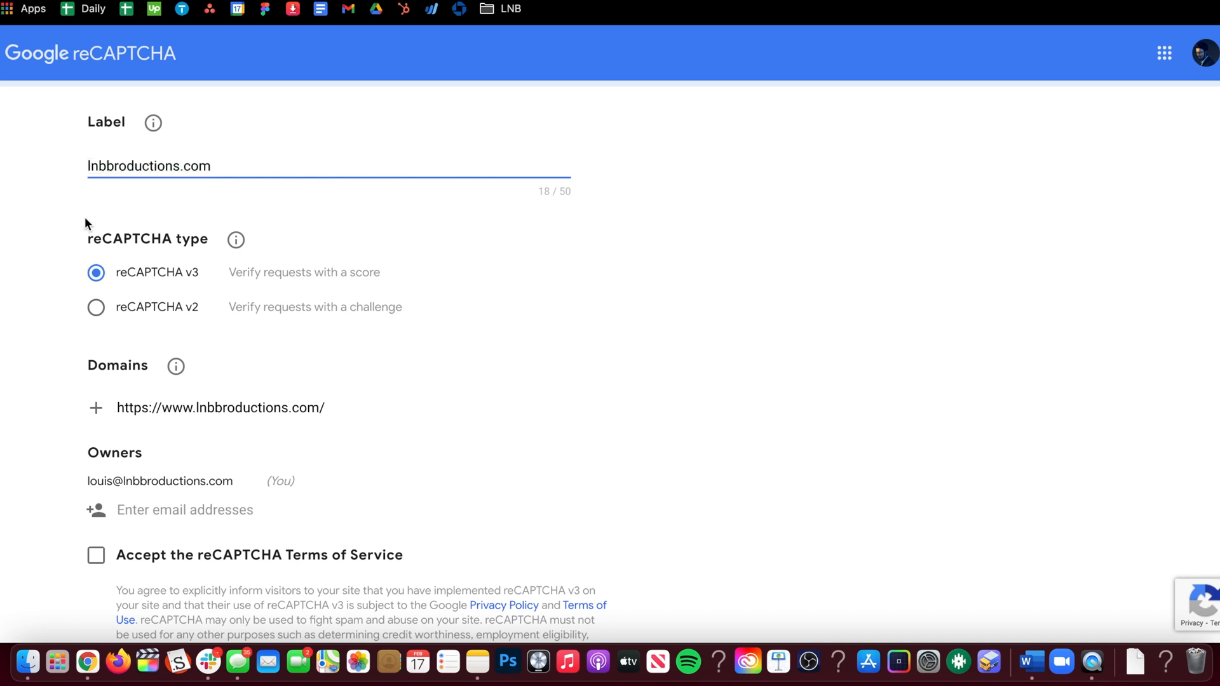
{"action": "scroll", "scroll_direction": "down", "scroll_amount": 3}
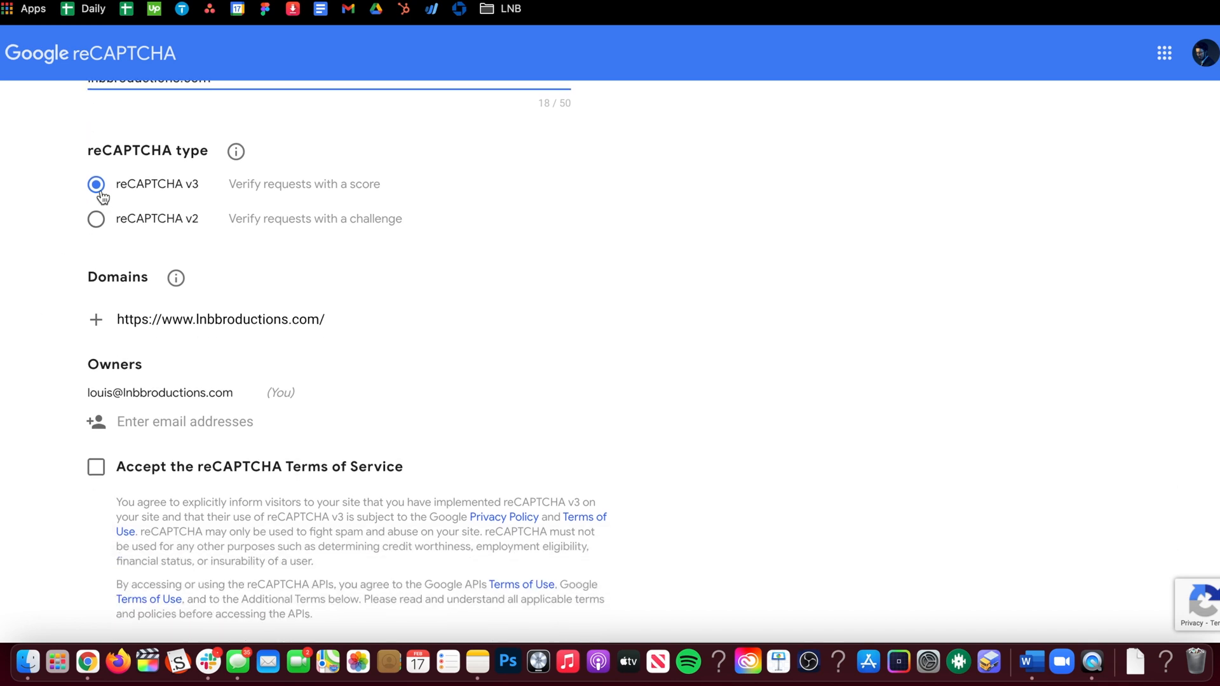
{"action": "mouse_move", "coordinate": [214, 187]}
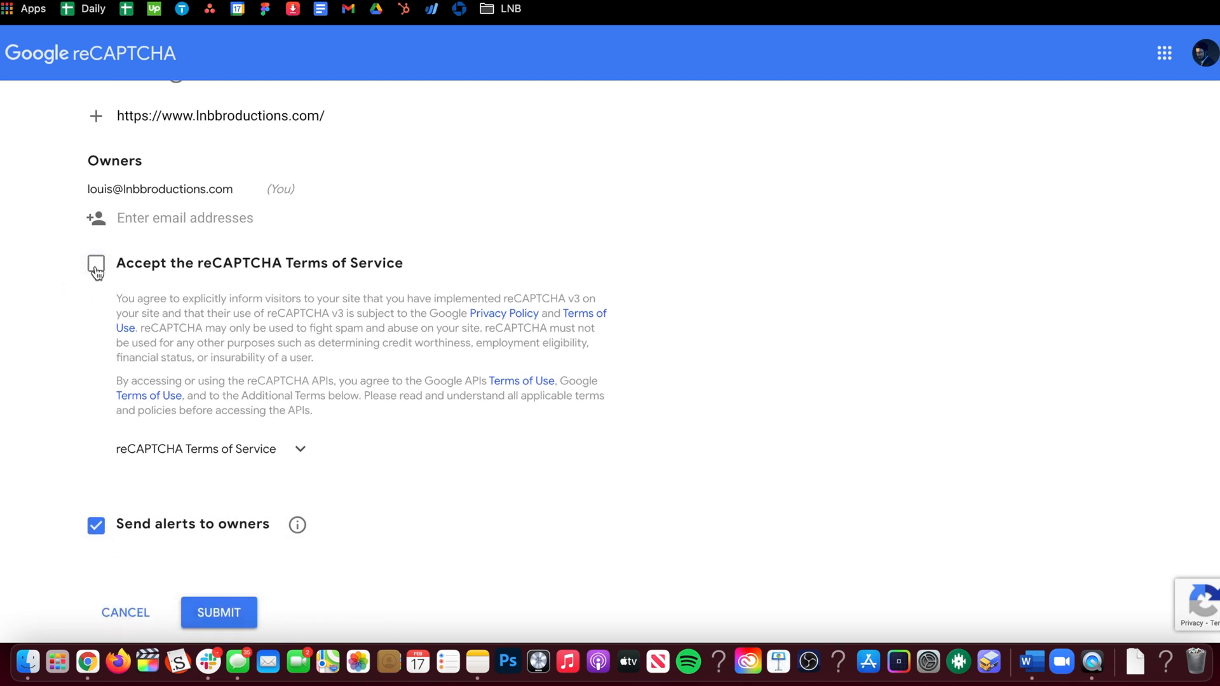
{"action": "left_click", "coordinate": [96, 265]}
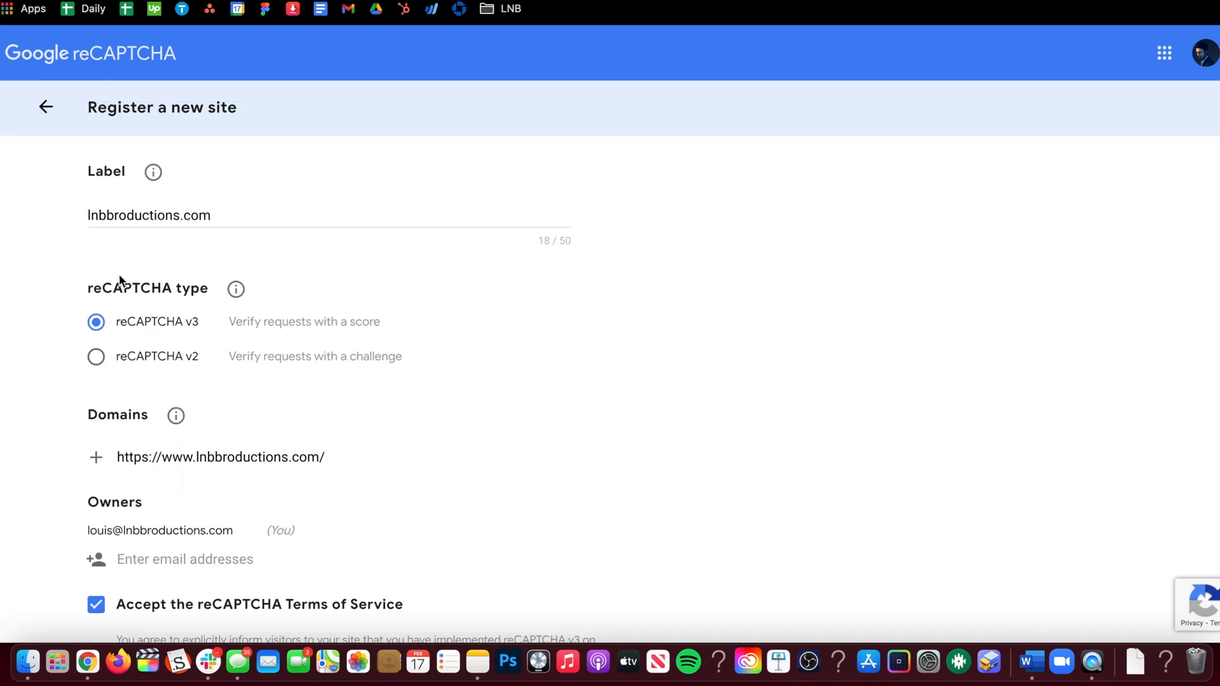
{"action": "scroll", "scroll_direction": "down", "scroll_amount": 3}
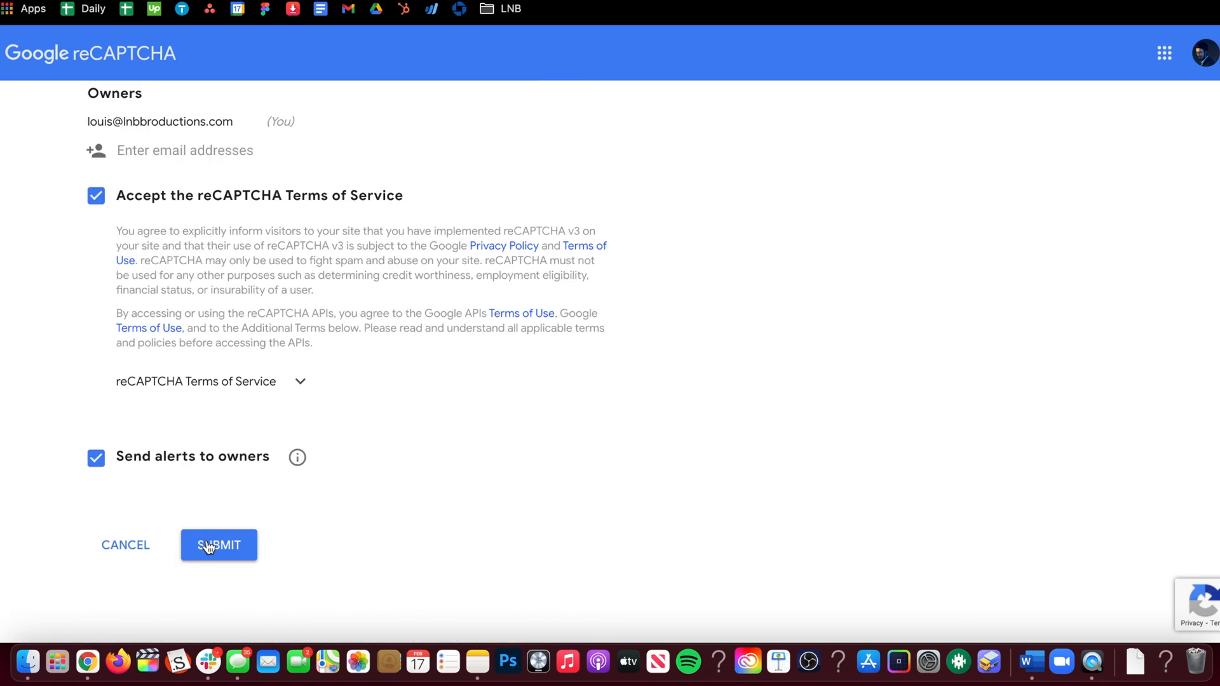
{"action": "left_click", "coordinate": [218, 546]}
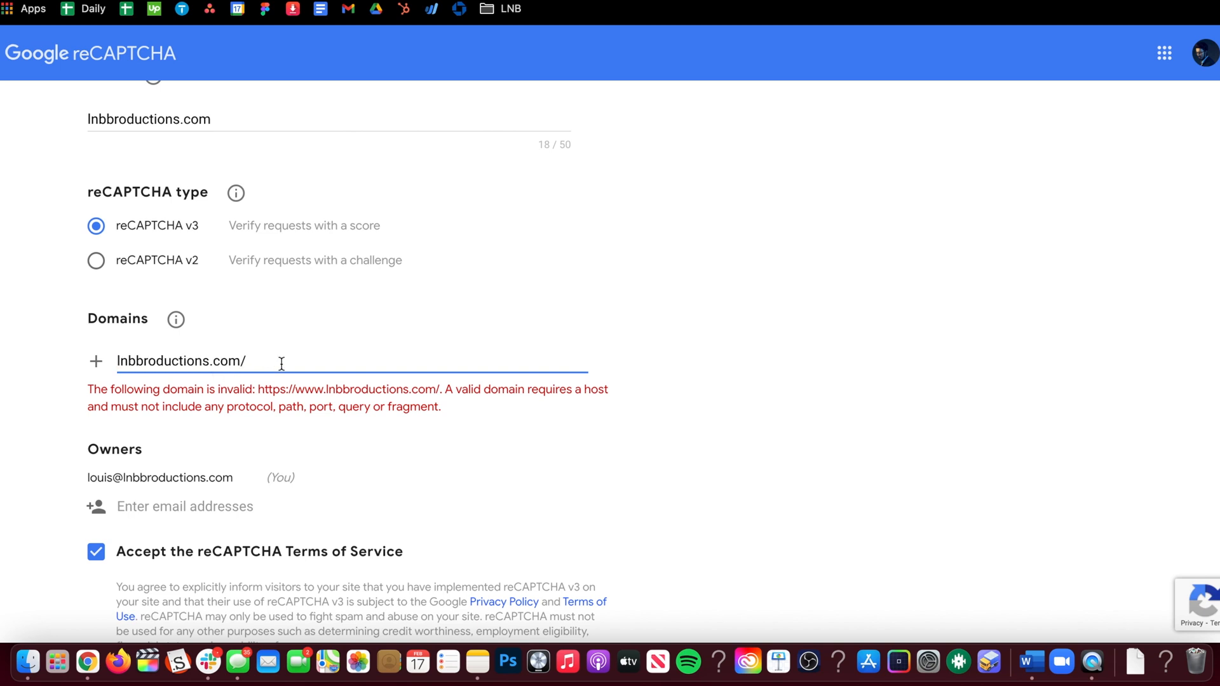
Resubmit the registration with the domain corrected to the bare host lnbbroductions.com.
{"action": "scroll", "scroll_direction": "down", "scroll_amount": 3}
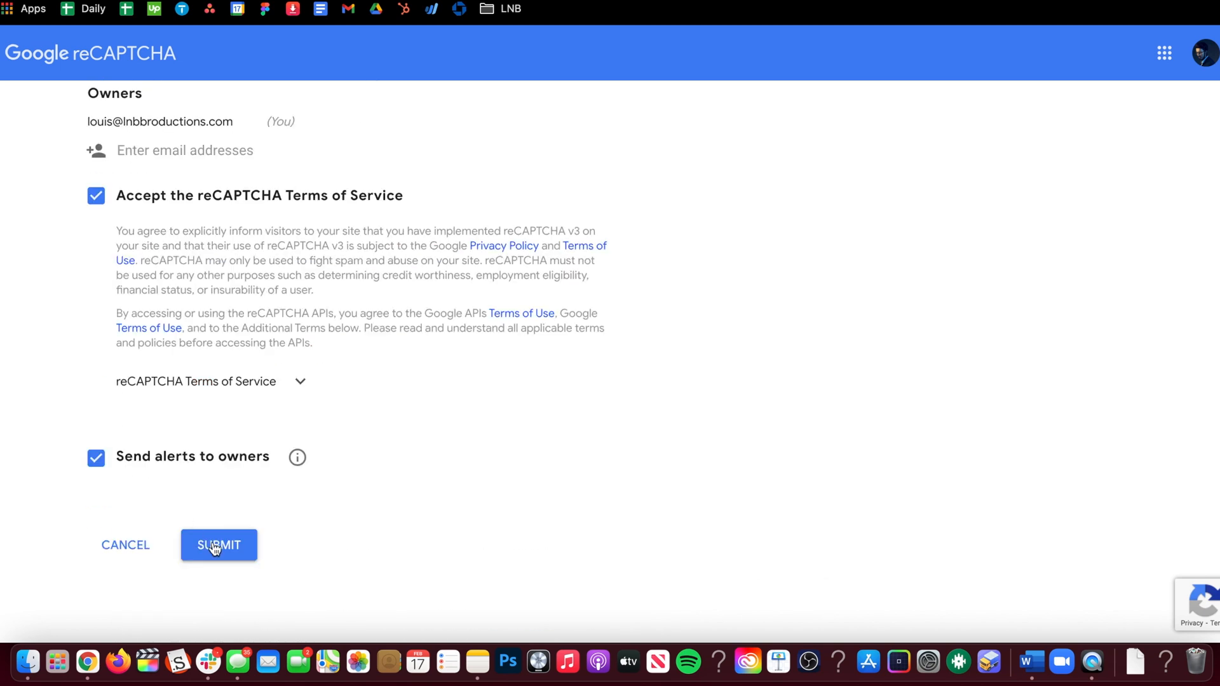
{"action": "left_click", "coordinate": [219, 545]}
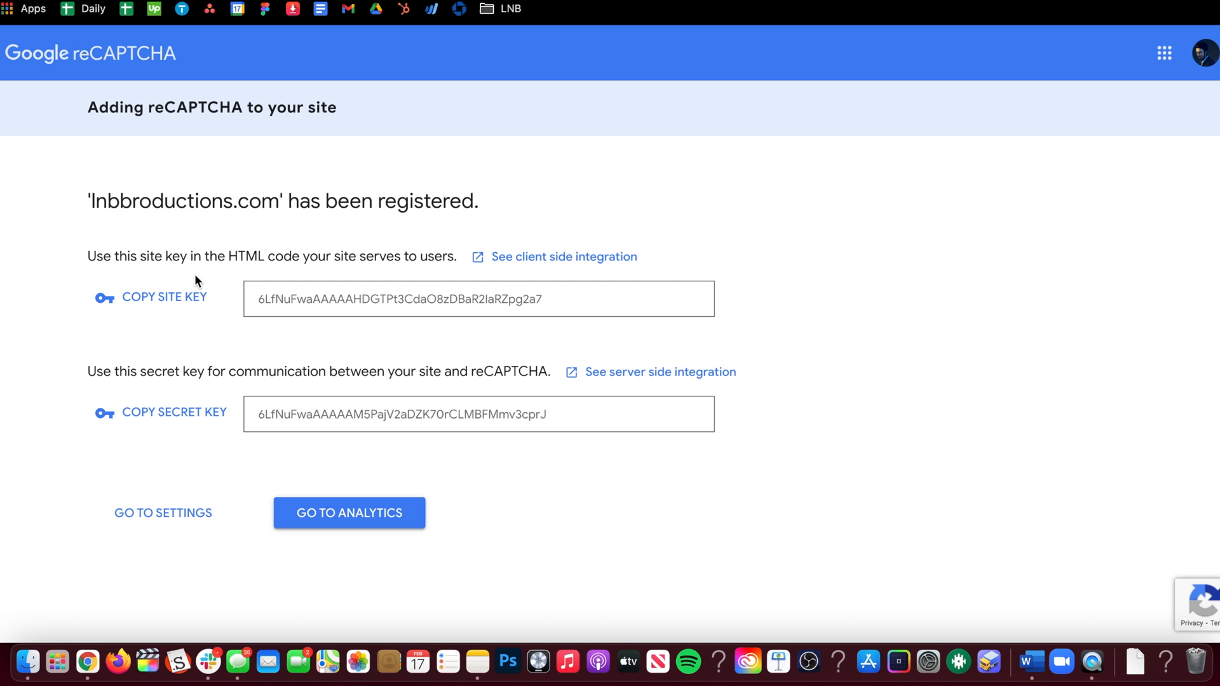
{"action": "mouse_move", "coordinate": [221, 306]}
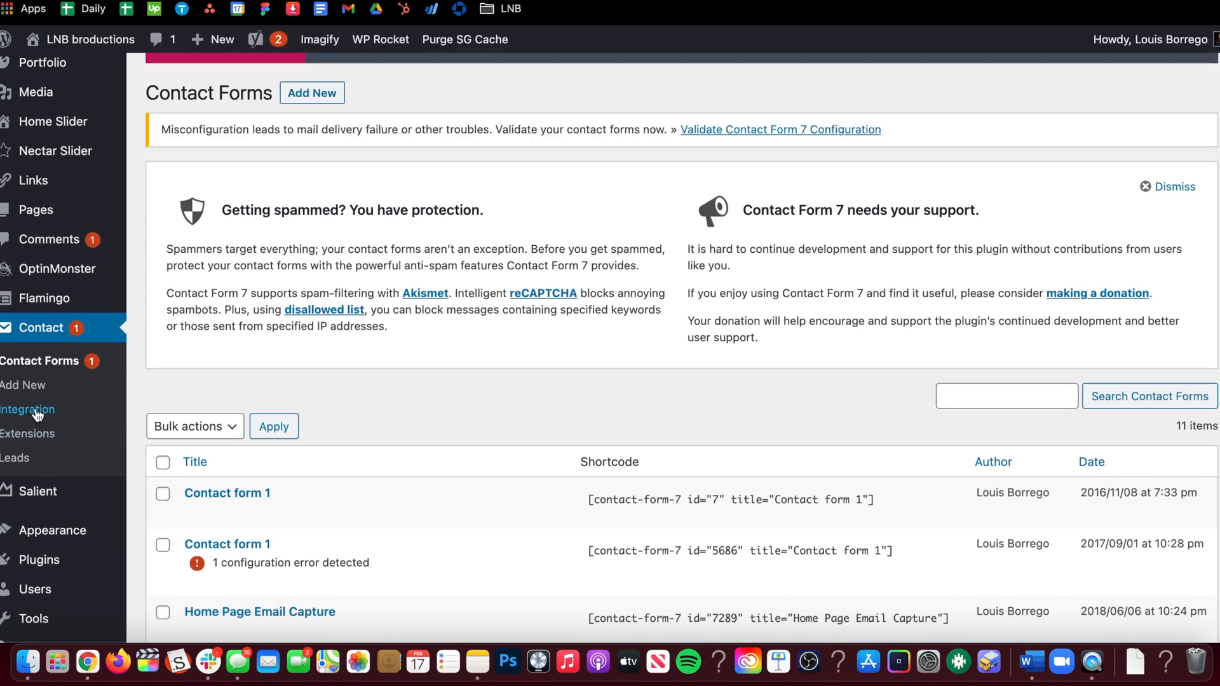
Save the site and secret keys in Contact Form 7's reCAPTCHA integration.
{"action": "left_click", "coordinate": [27, 410]}
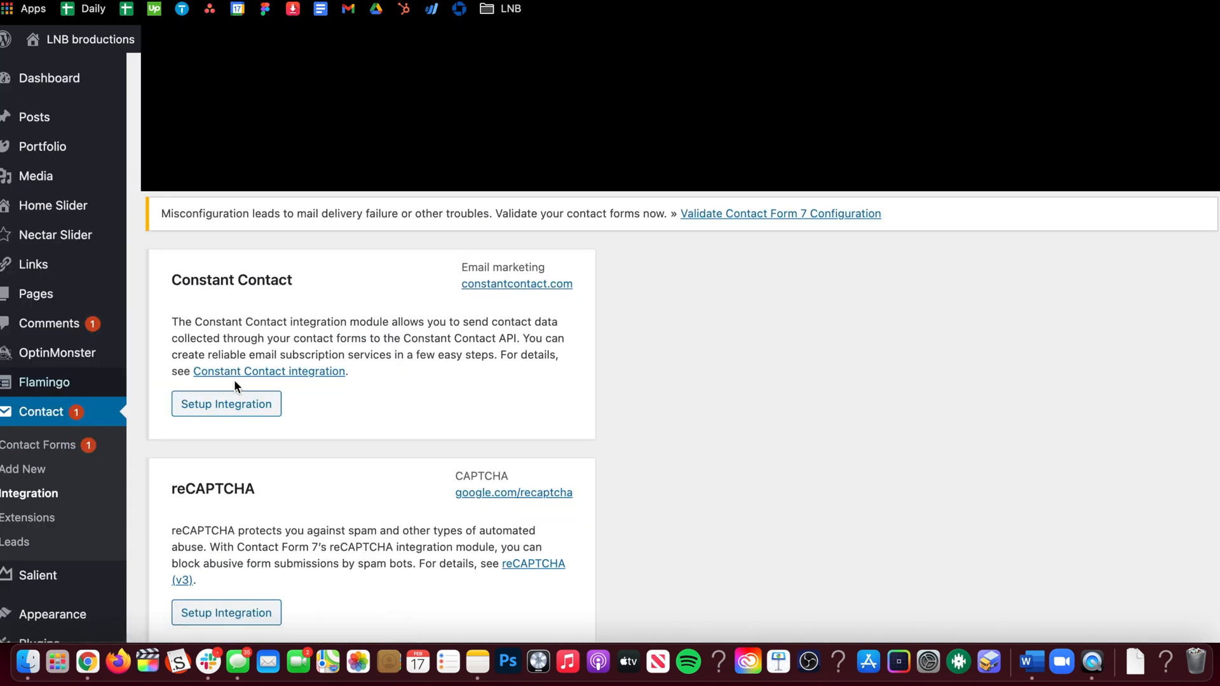
{"action": "scroll", "scroll_direction": "down", "scroll_amount": 3}
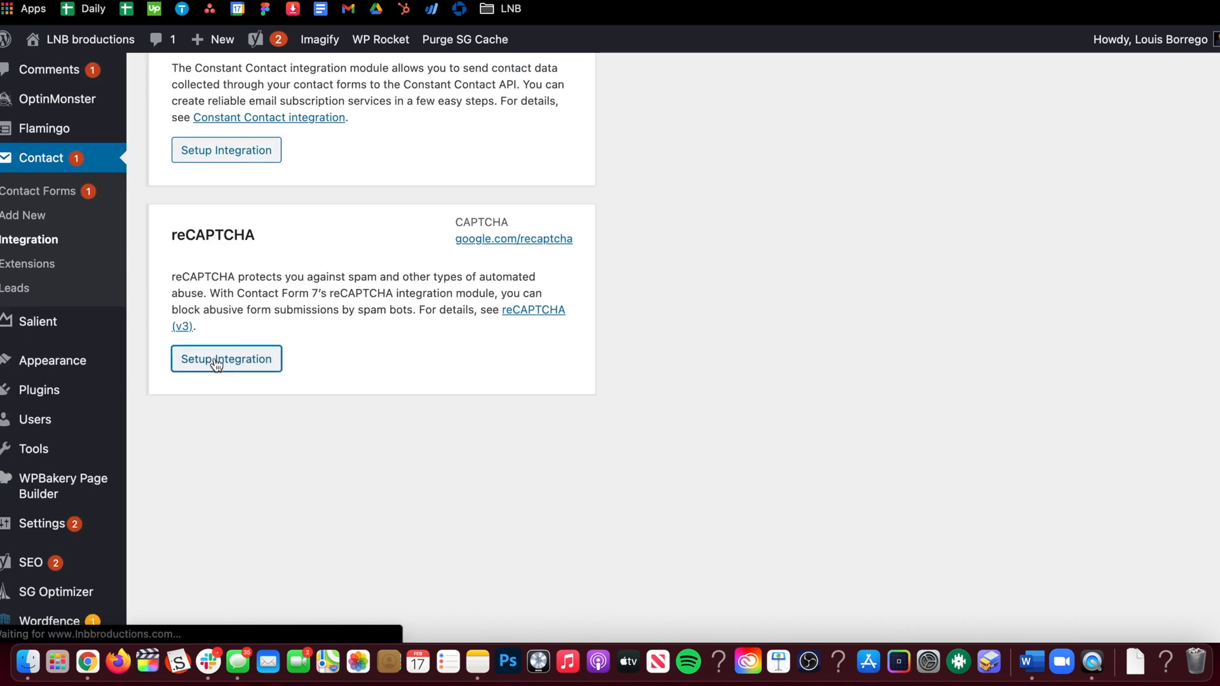
{"action": "left_click", "coordinate": [227, 359]}
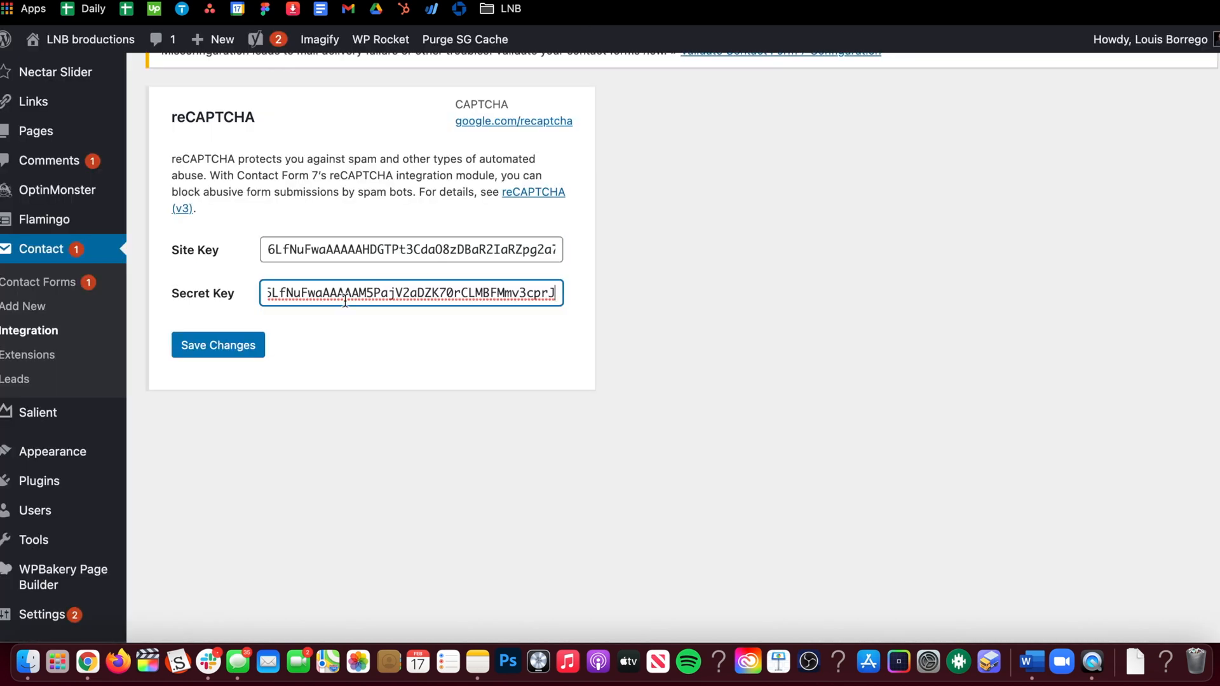
{"action": "left_click", "coordinate": [217, 344]}
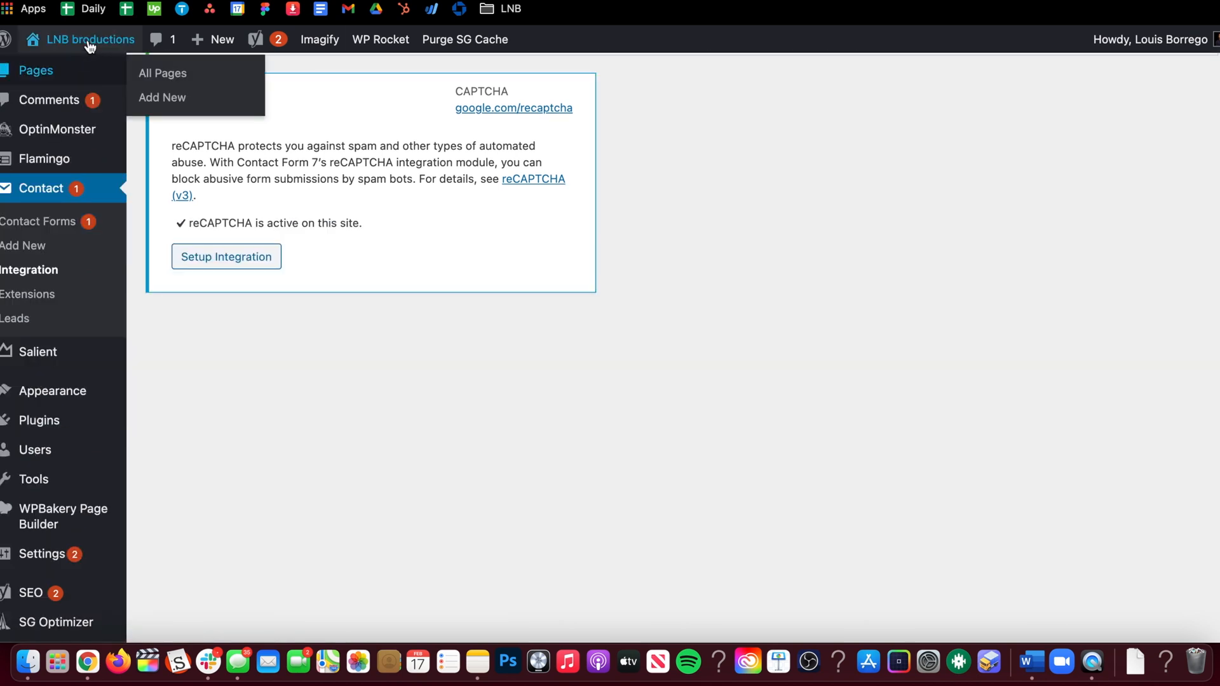
Visit the live LNB Productions homepage and scroll to verify the reCAPTCHA badge.
{"action": "right_click", "coordinate": [49, 70]}
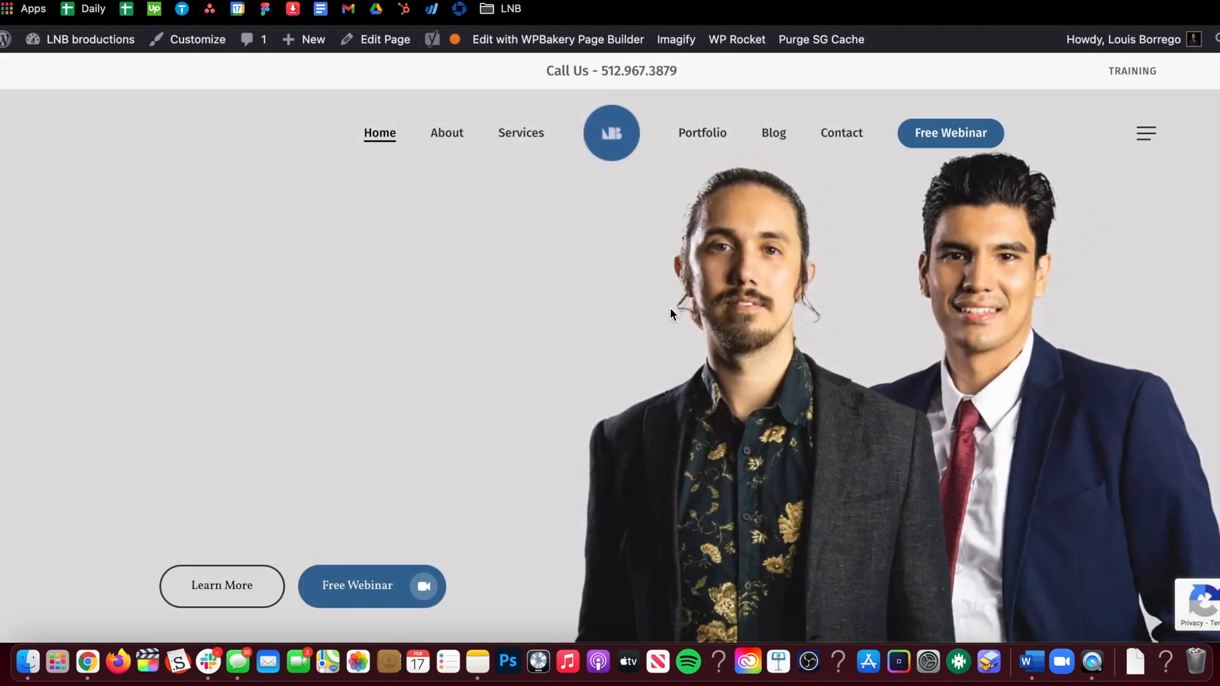
{"action": "scroll", "scroll_direction": "down", "scroll_amount": 3}
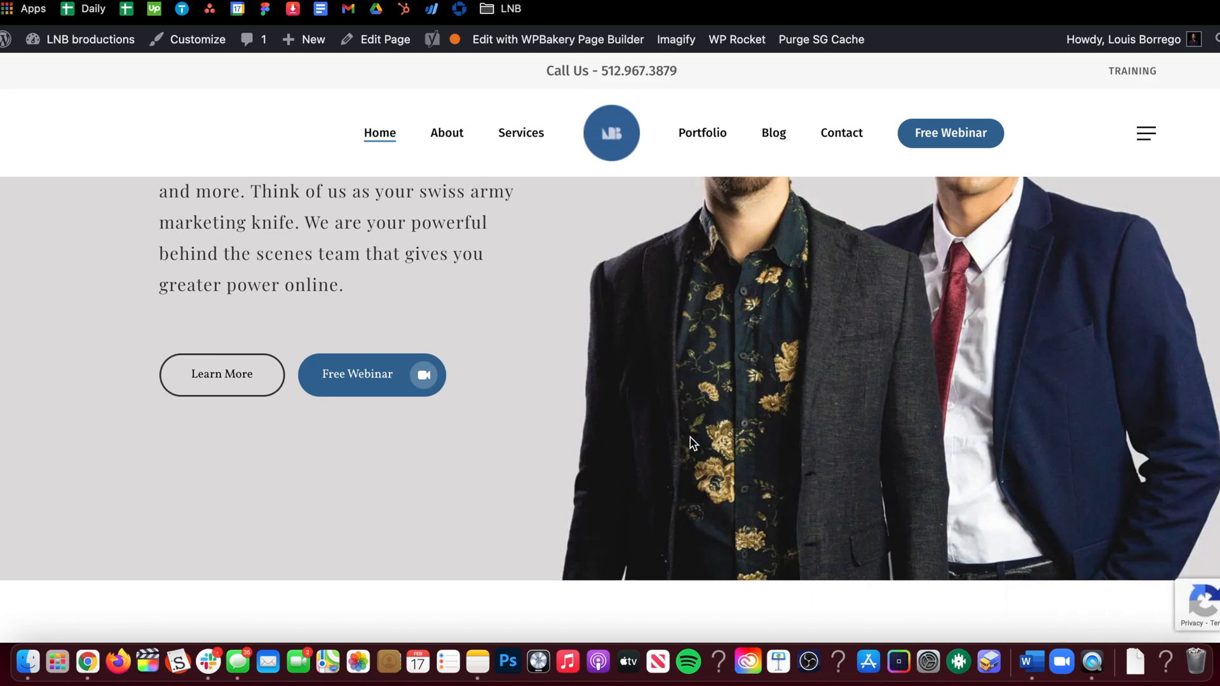
{"action": "scroll", "scroll_direction": "down", "scroll_amount": 3}
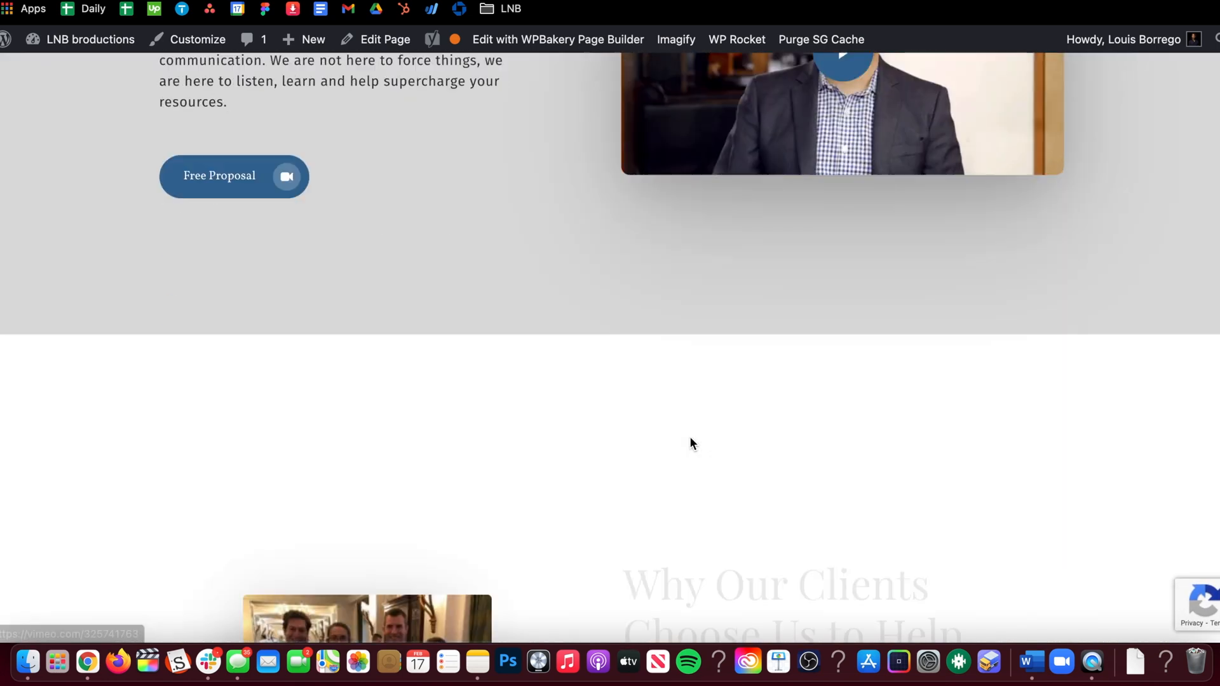
{"action": "scroll", "scroll_direction": "up", "scroll_amount": 3}
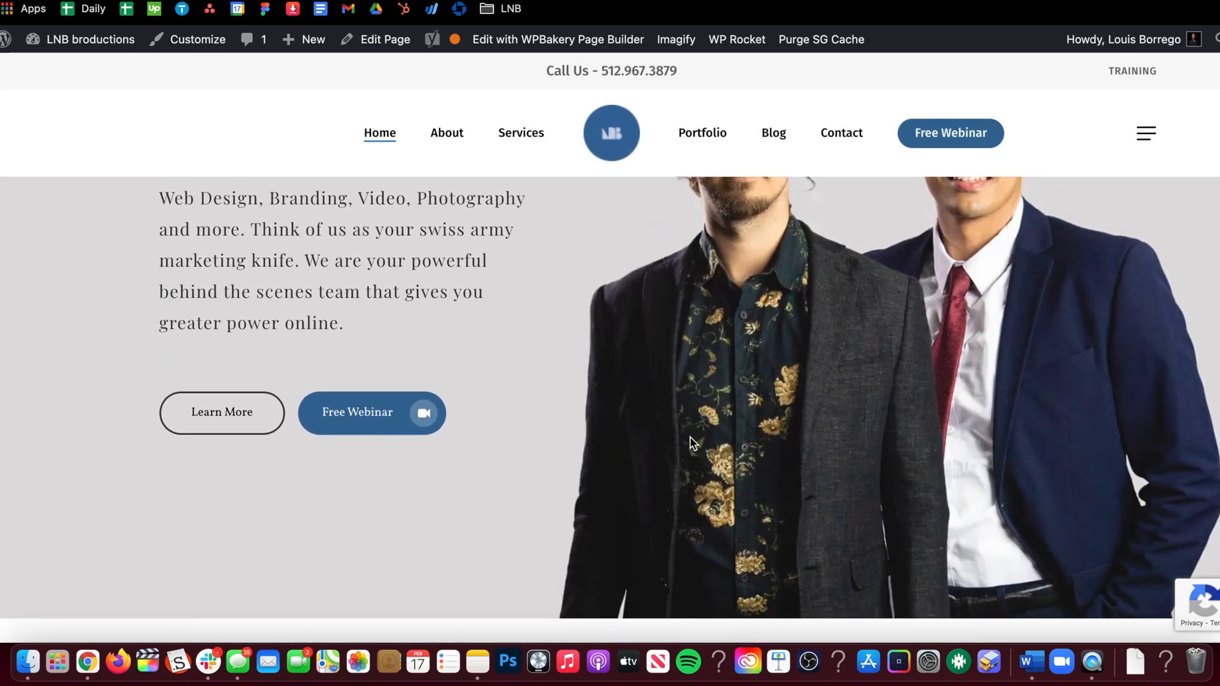
{"action": "scroll", "scroll_direction": "down", "scroll_amount": 3}
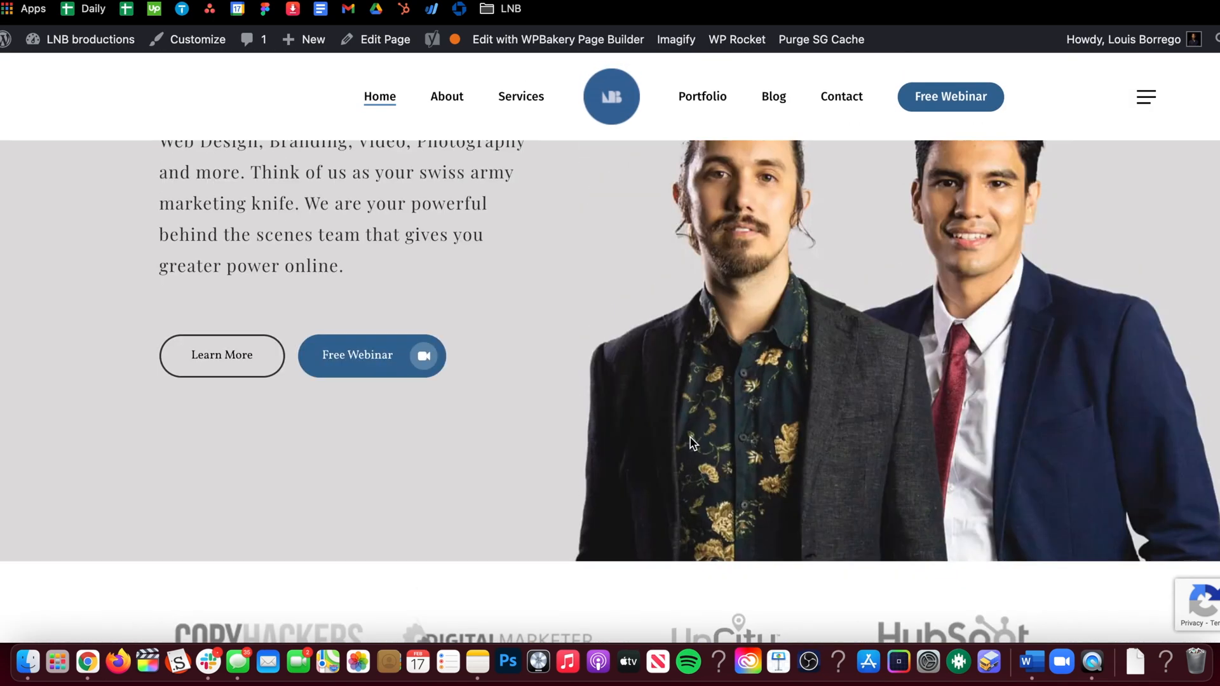
{"action": "scroll", "scroll_direction": "down", "scroll_amount": 3}
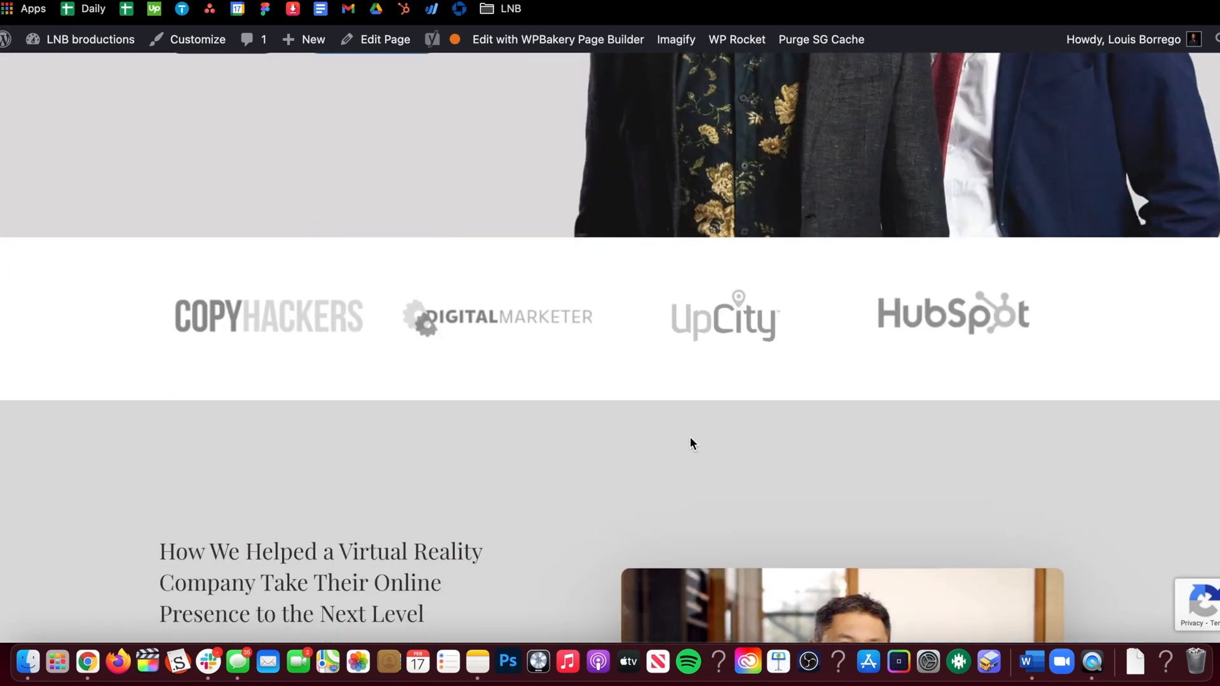